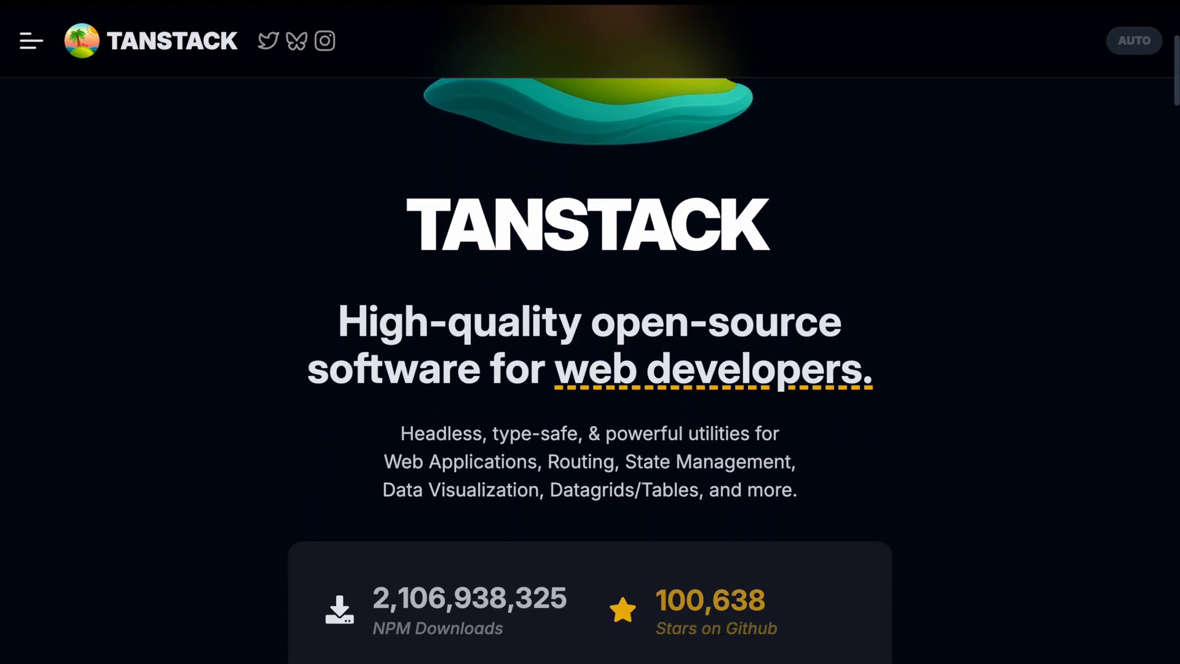
# - Scroll down the TanStack Query v5 docs page with React as the chosen framework
pyautogui.scroll(-3)
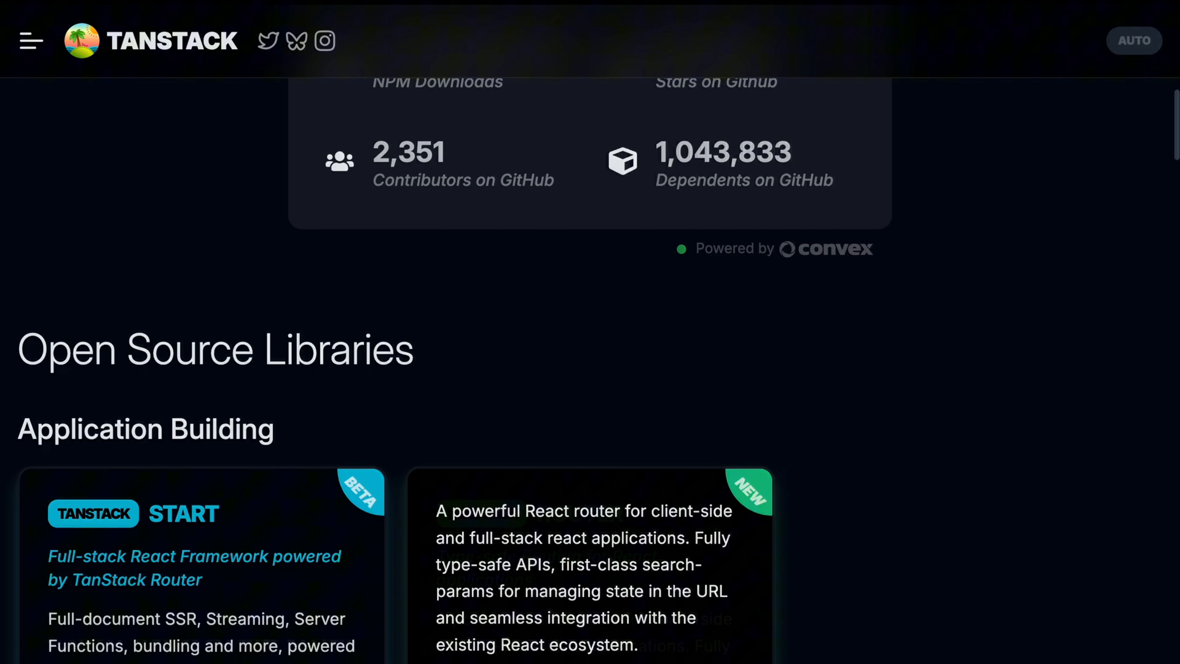
pyautogui.scroll(-3)
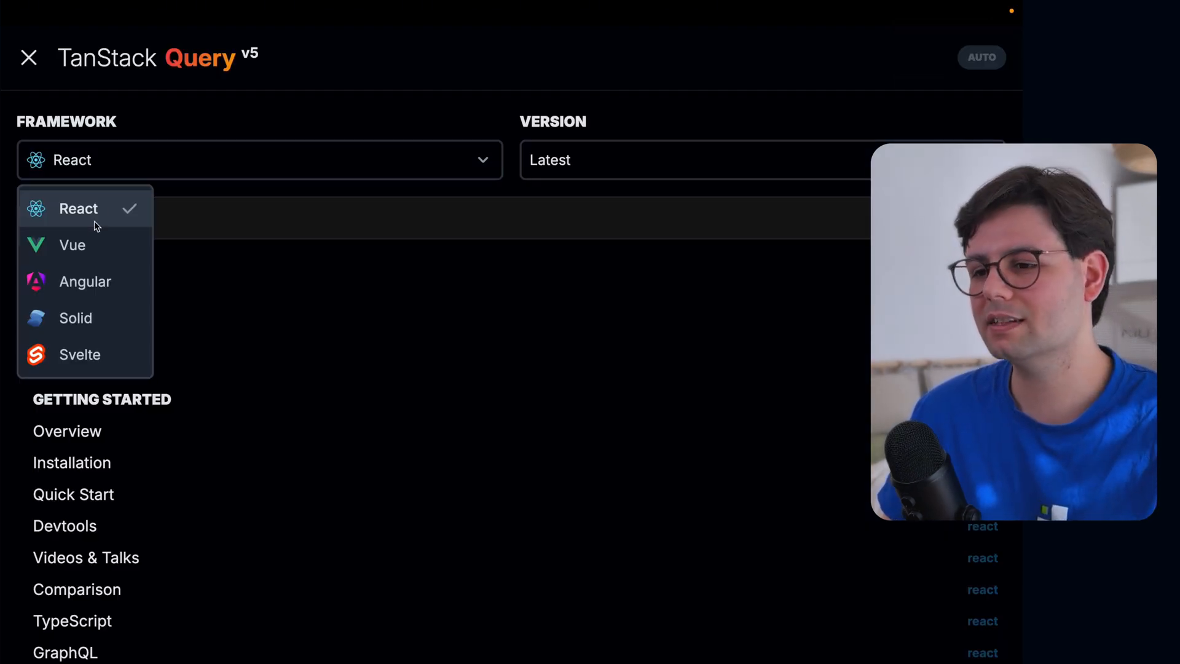
pyautogui.moveTo(75, 317)
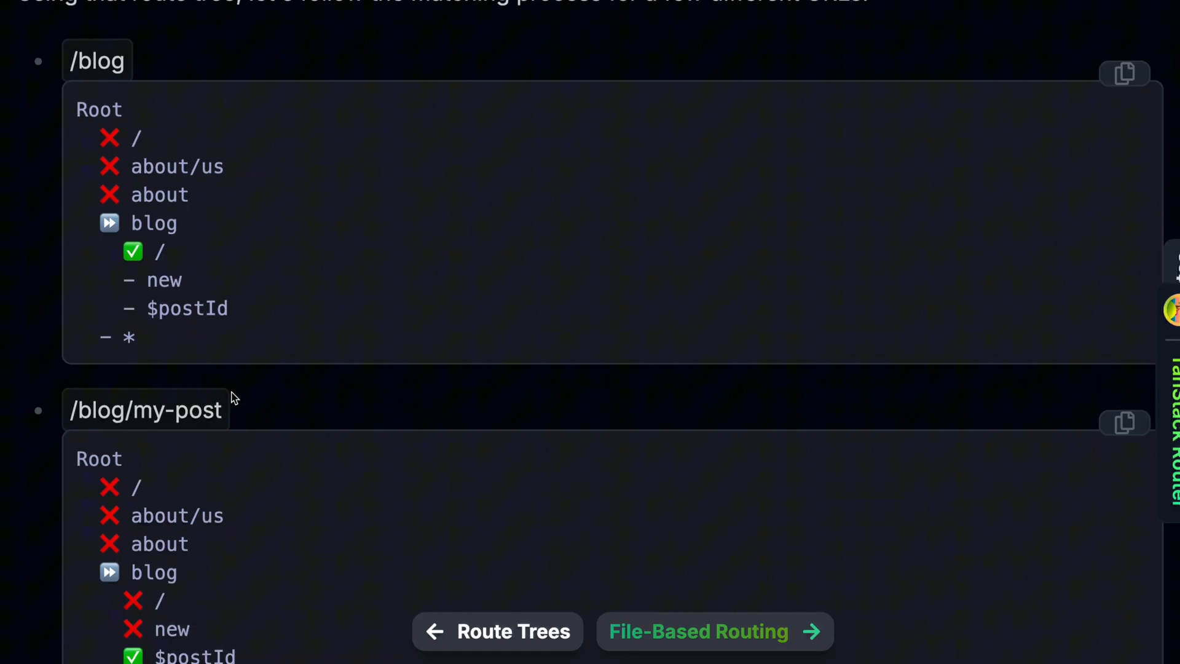
# - Scroll to the Router docs examples of /blog and /blog/my-post matching the route tree
pyautogui.scroll(-3)
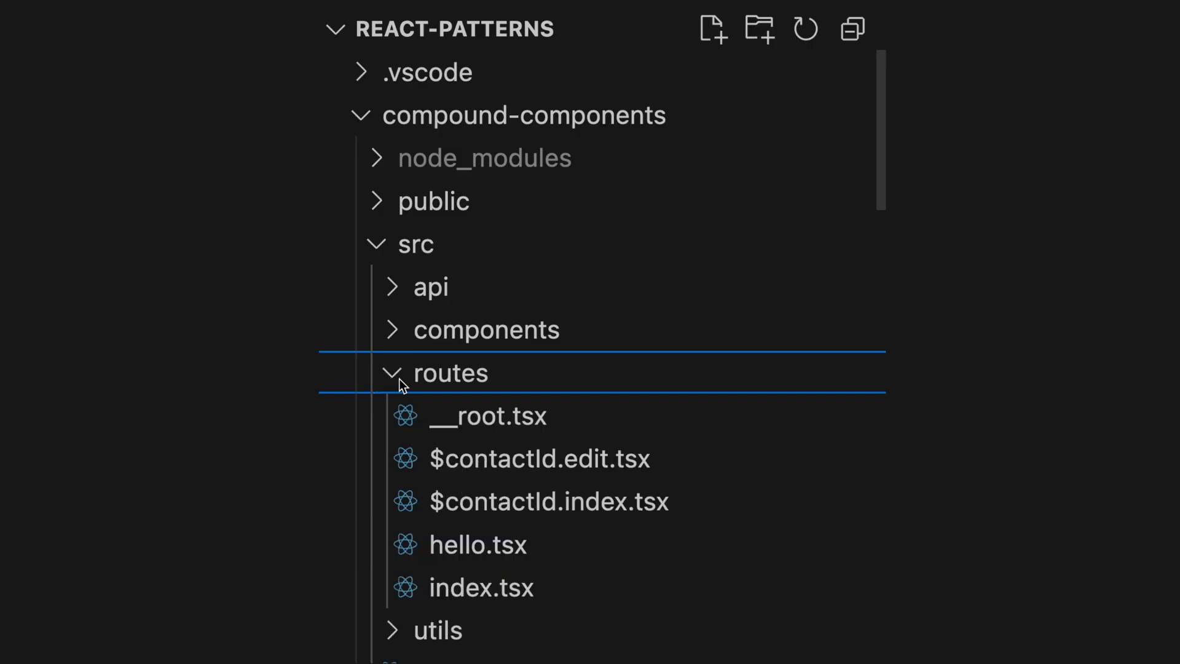
# - View hello.tsx, then routeTree.gen.ts scrolled to where the hello route is registered
pyautogui.click(481, 588)
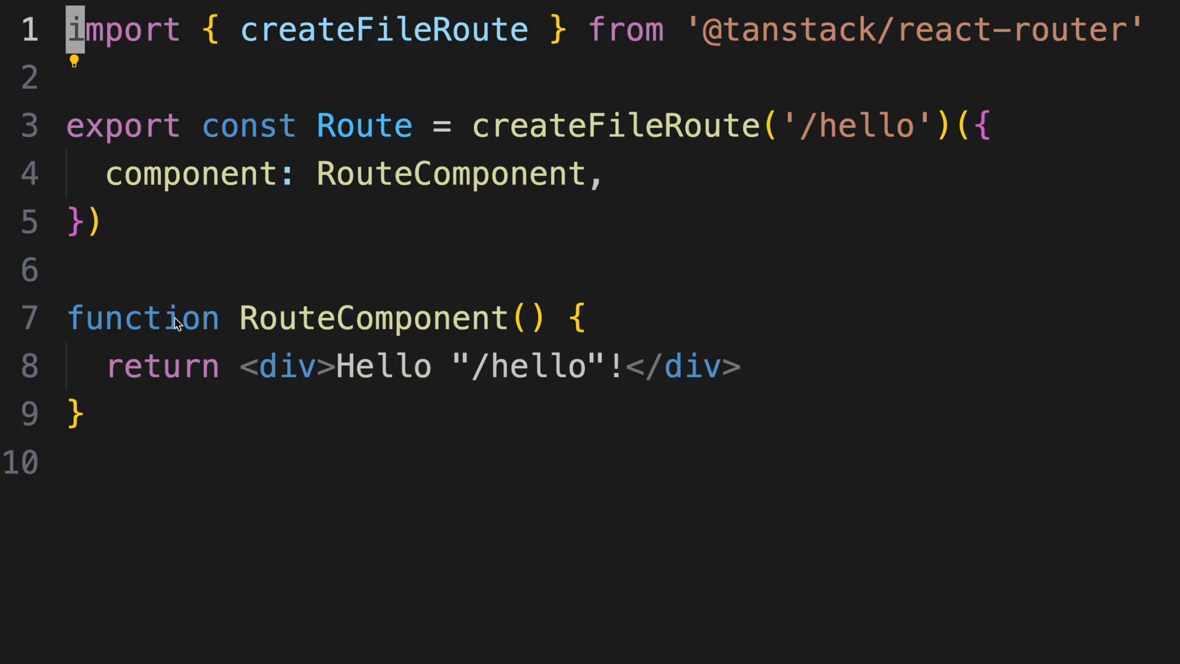
pyautogui.press('ctrl+a')
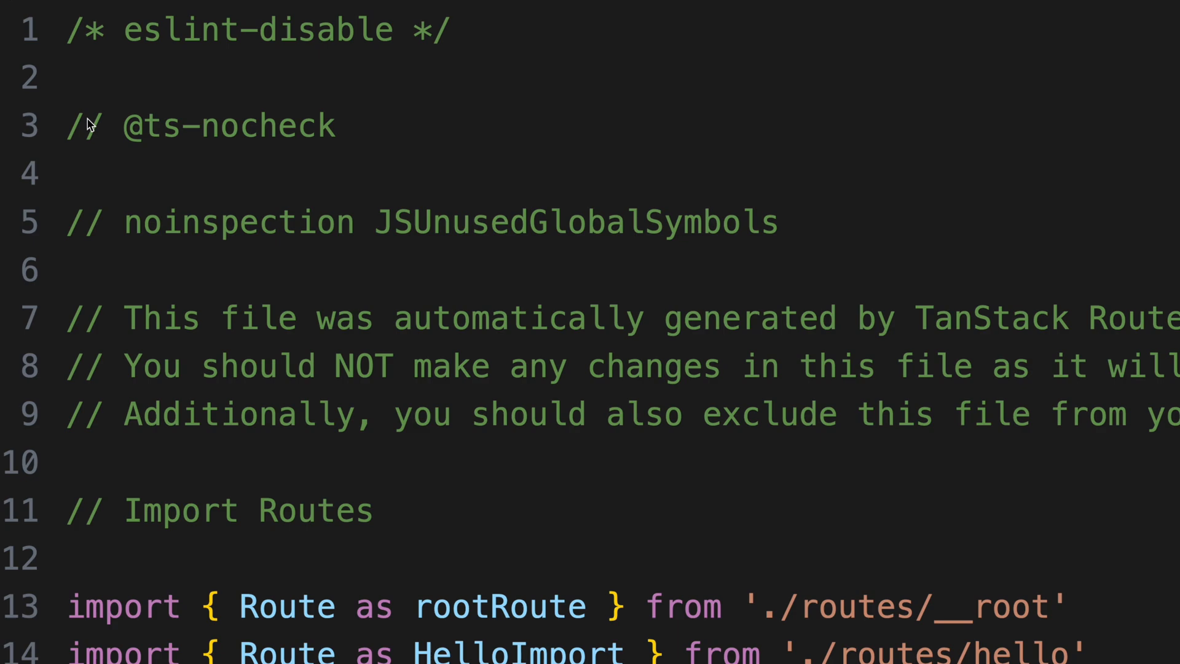
pyautogui.scroll(-3)
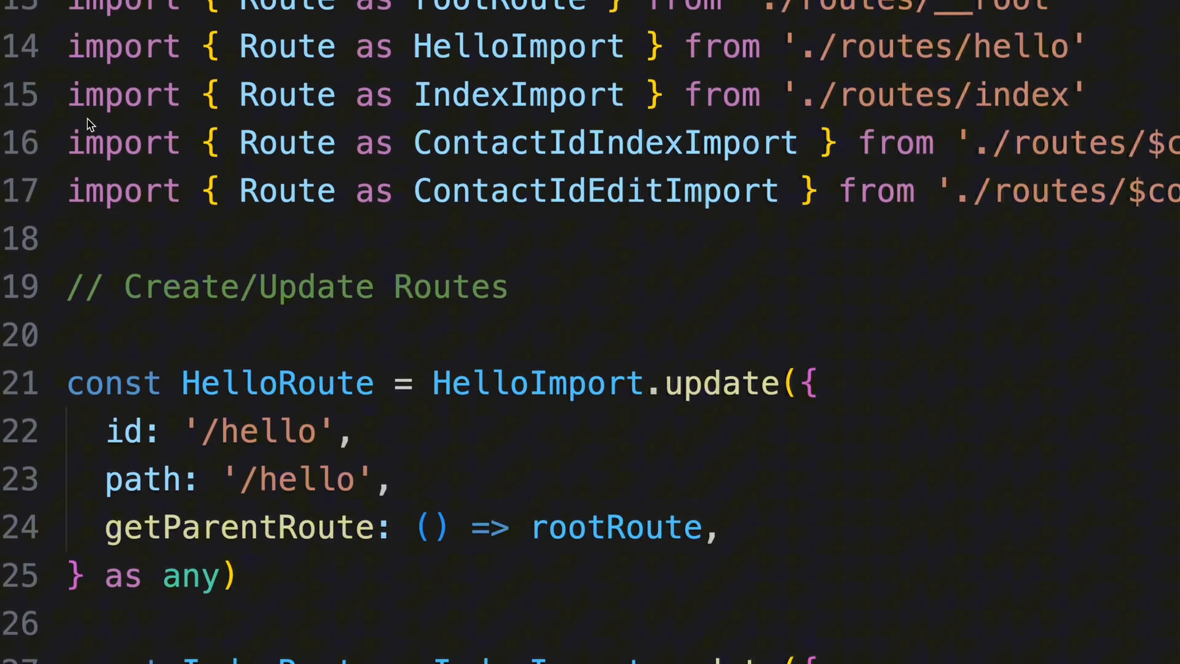
pyautogui.scroll(-3)
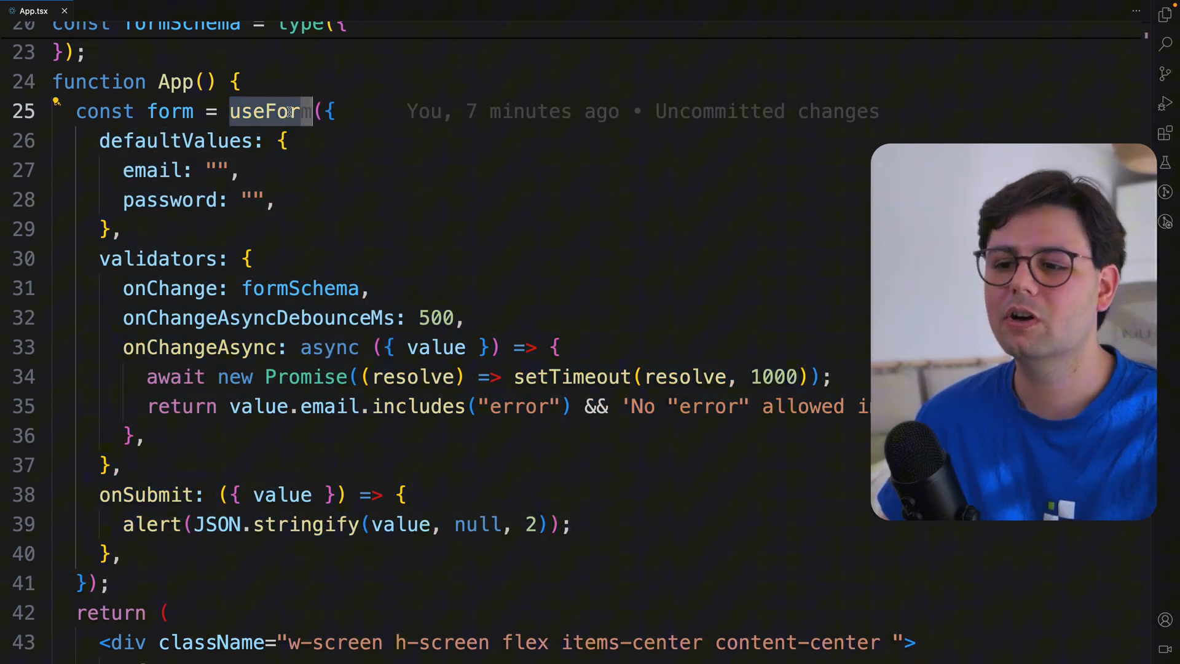
# - Highlight the <form> tag with its onSubmit handler and scroll to the email and password form.Field blocks
pyautogui.moveTo(286, 110); pyautogui.dragTo(114, 230)
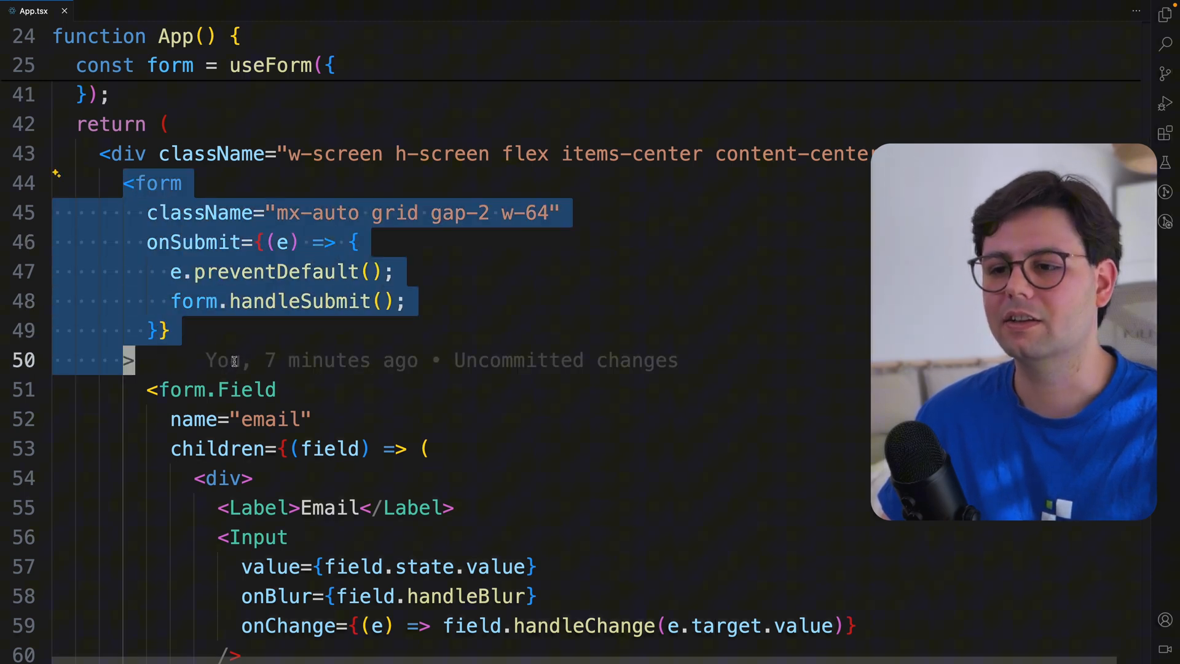
pyautogui.scroll(-3)
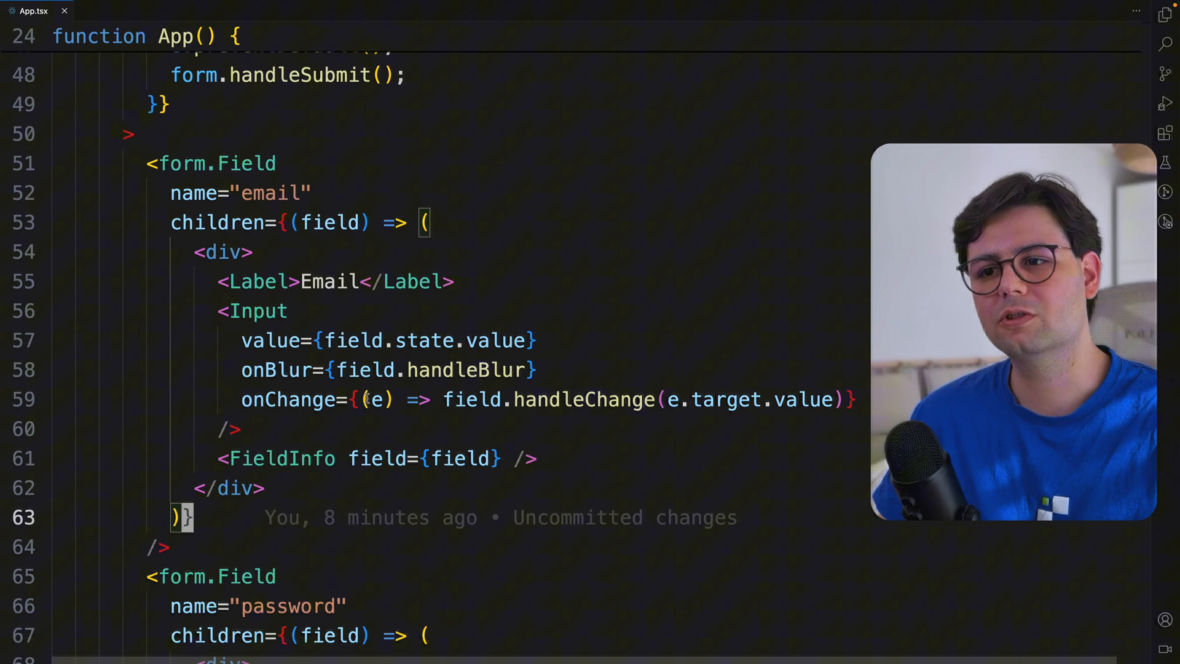
pyautogui.moveTo(254, 311)
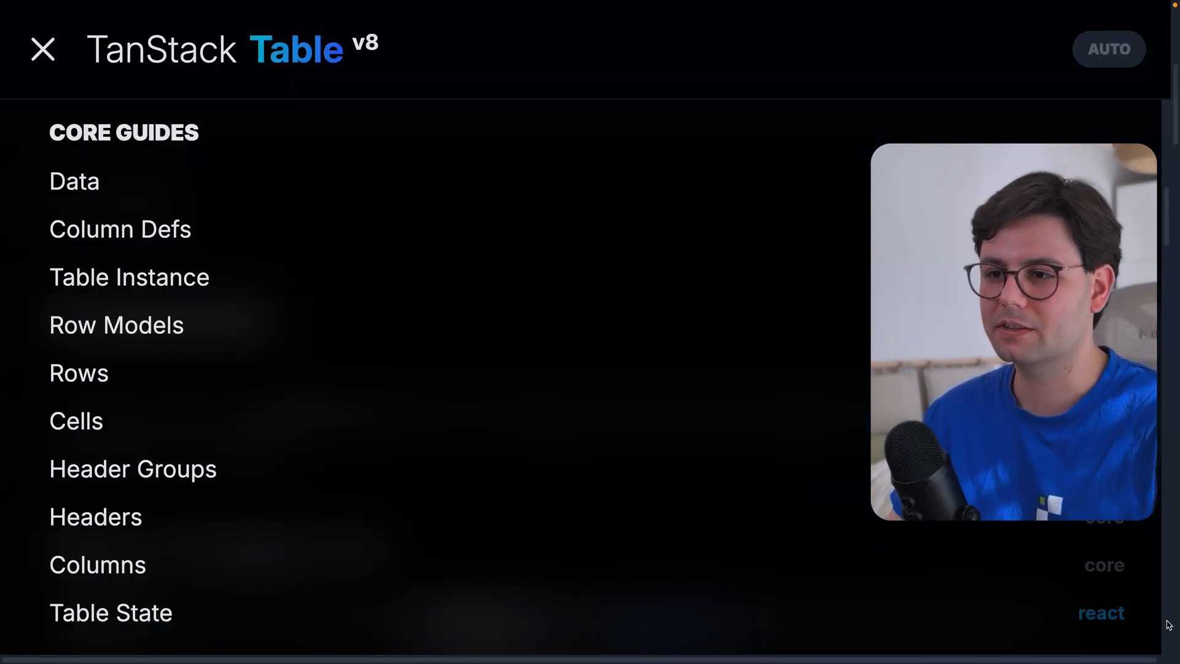
# - Scroll the Table v8 sidebar and overview down to the row pinning, selection and sorting features list
pyautogui.scroll(-3)
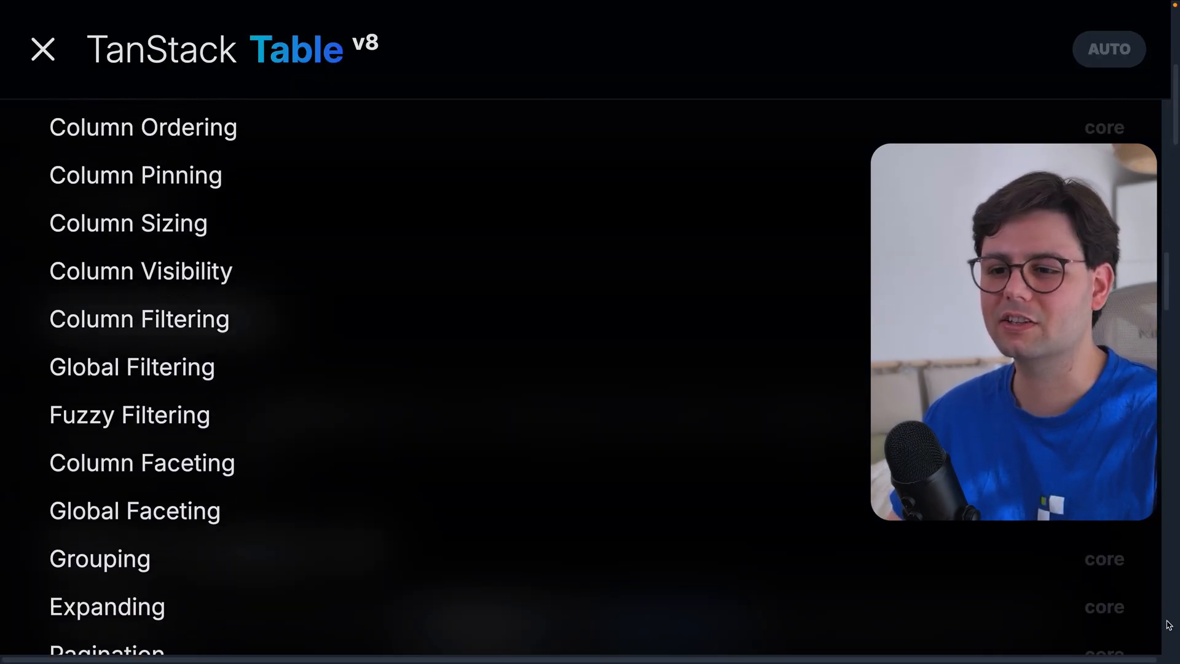
pyautogui.scroll(-3)
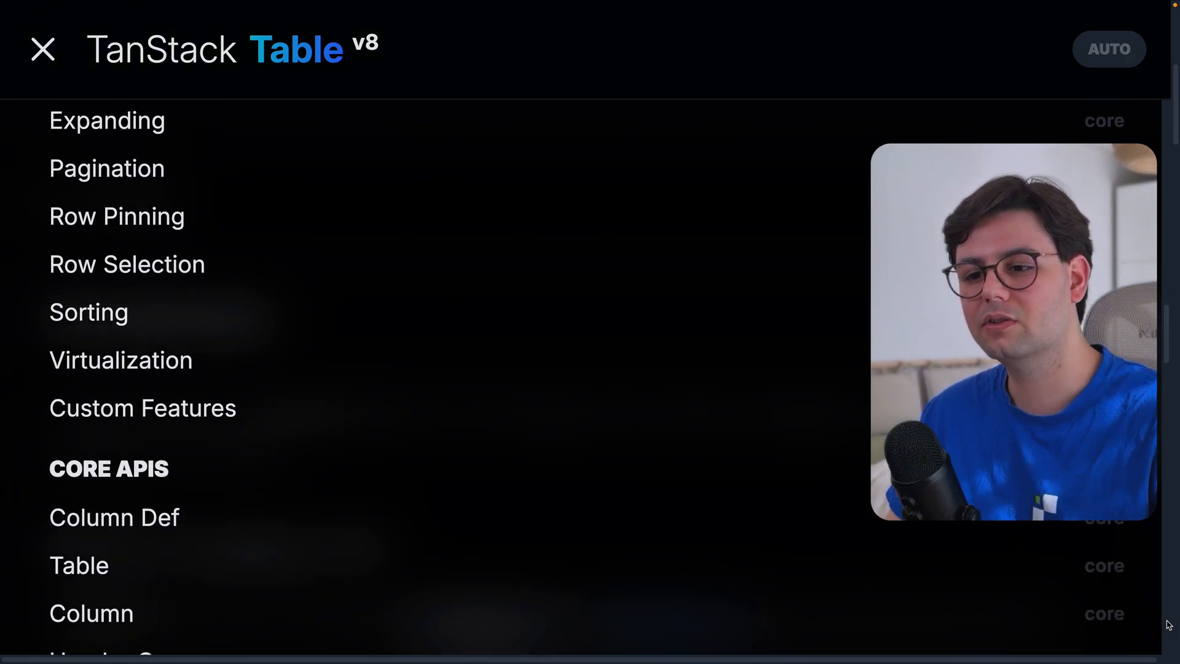
pyautogui.scroll(-3)
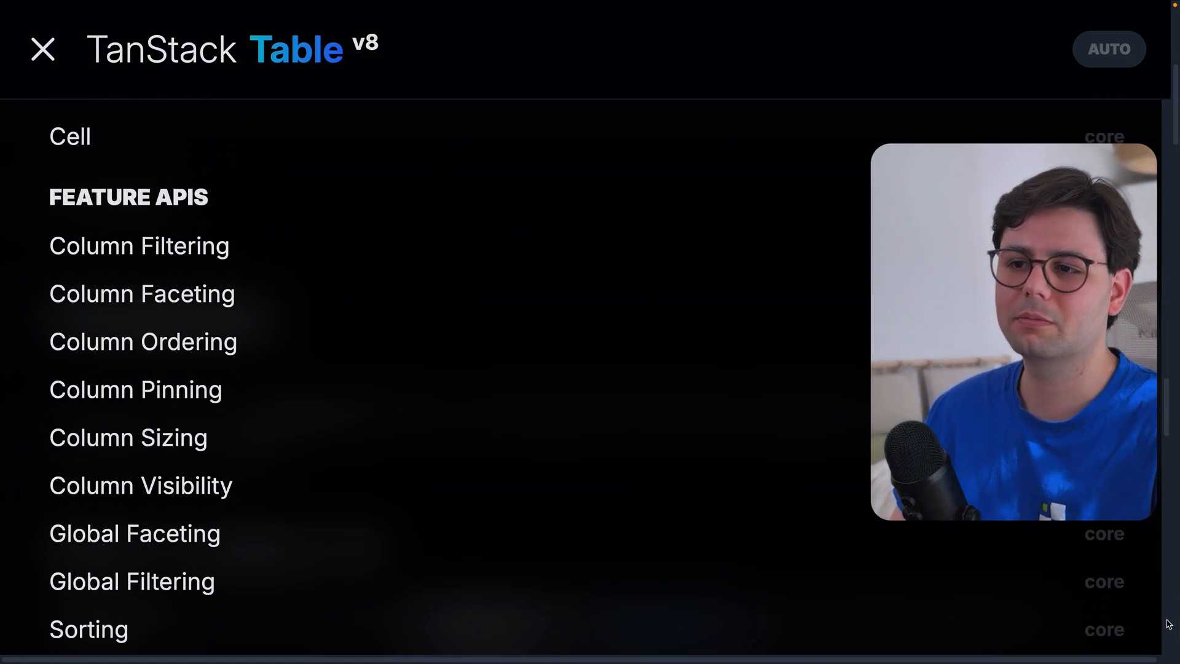
pyautogui.scroll(-3)
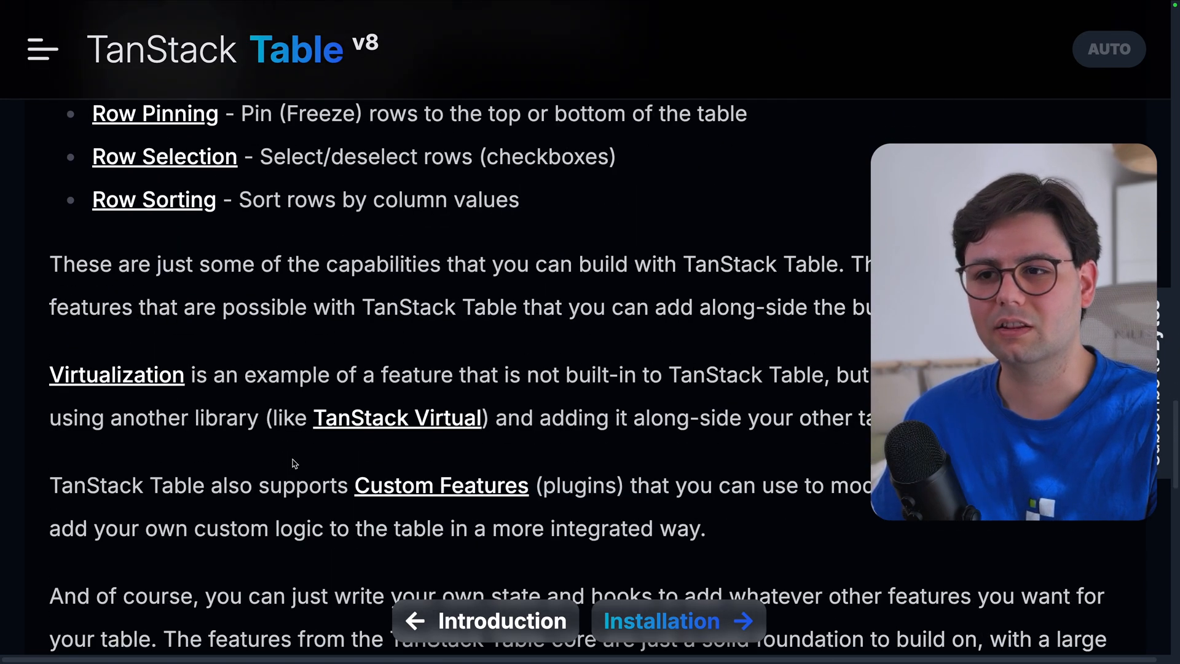
pyautogui.scroll(-3)
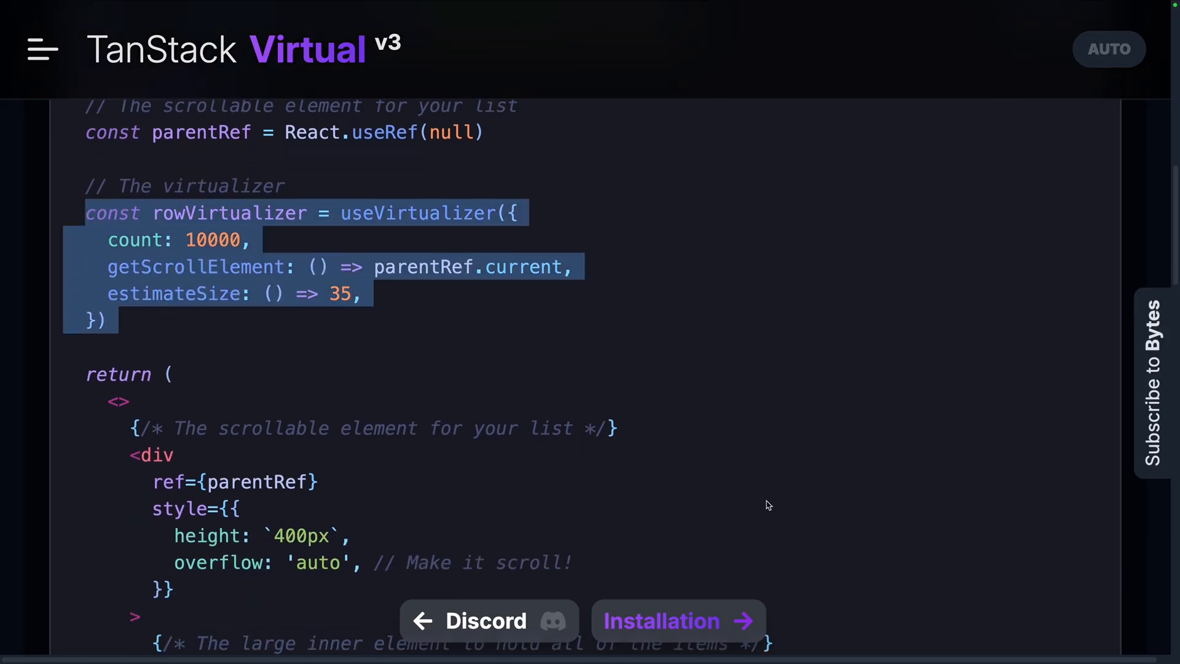
# - Scroll through the useVirtualizer example rendering 10000 rows inside a scrollable parent element
pyautogui.scroll(-3)
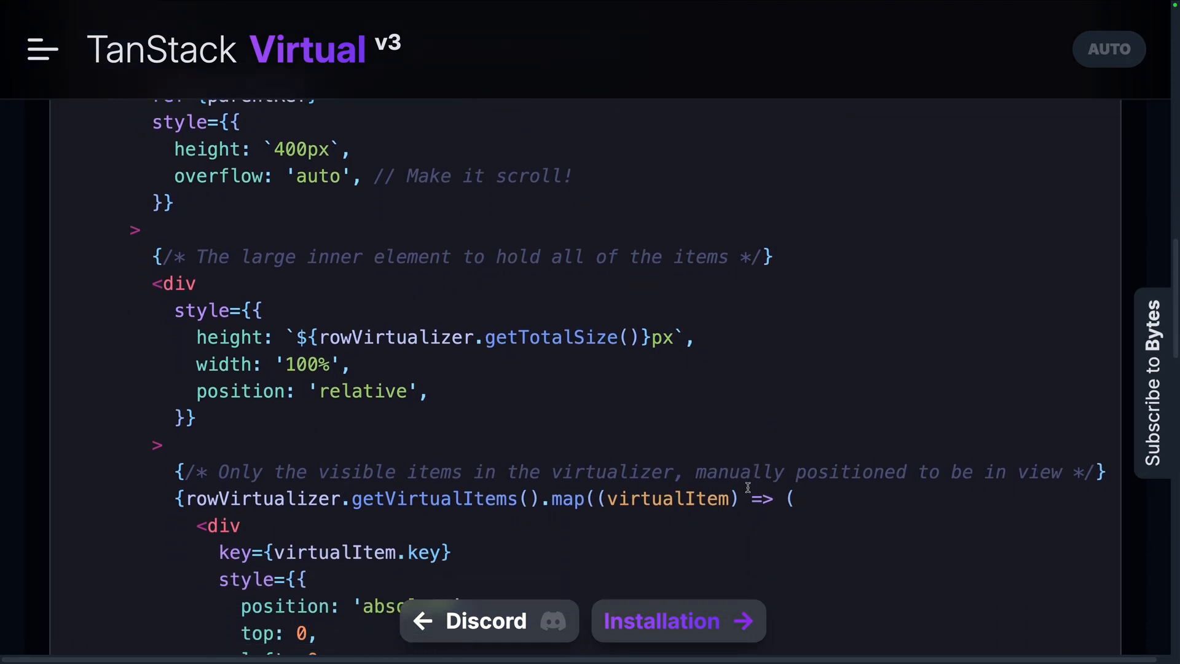
pyautogui.scroll(-3)
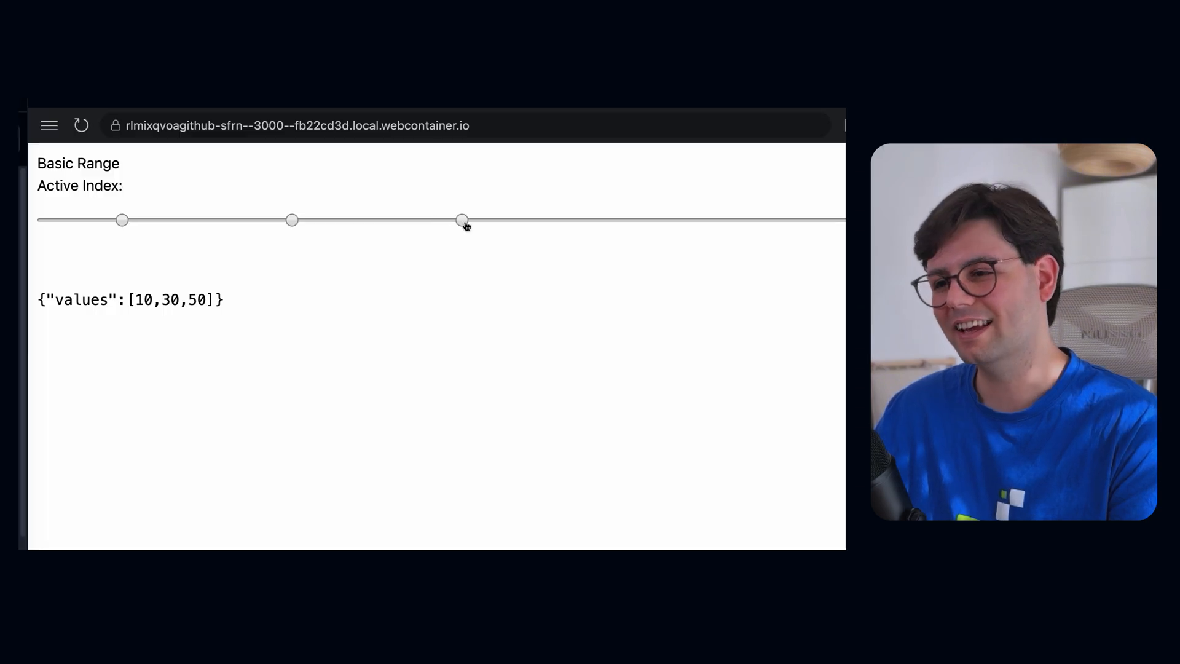
# - Drag the three Basic Range handles from [10,30,50] so the values read 0, 30 and 90
pyautogui.moveTo(464, 219); pyautogui.dragTo(801, 219)
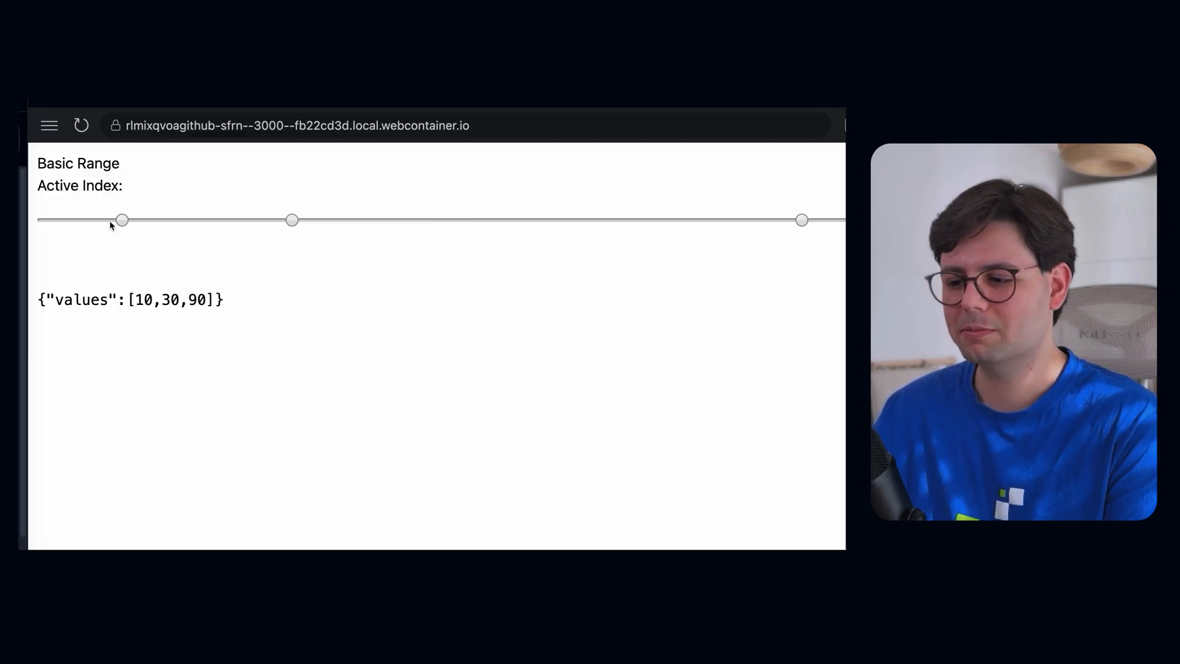
pyautogui.moveTo(121, 220); pyautogui.dragTo(38, 220)
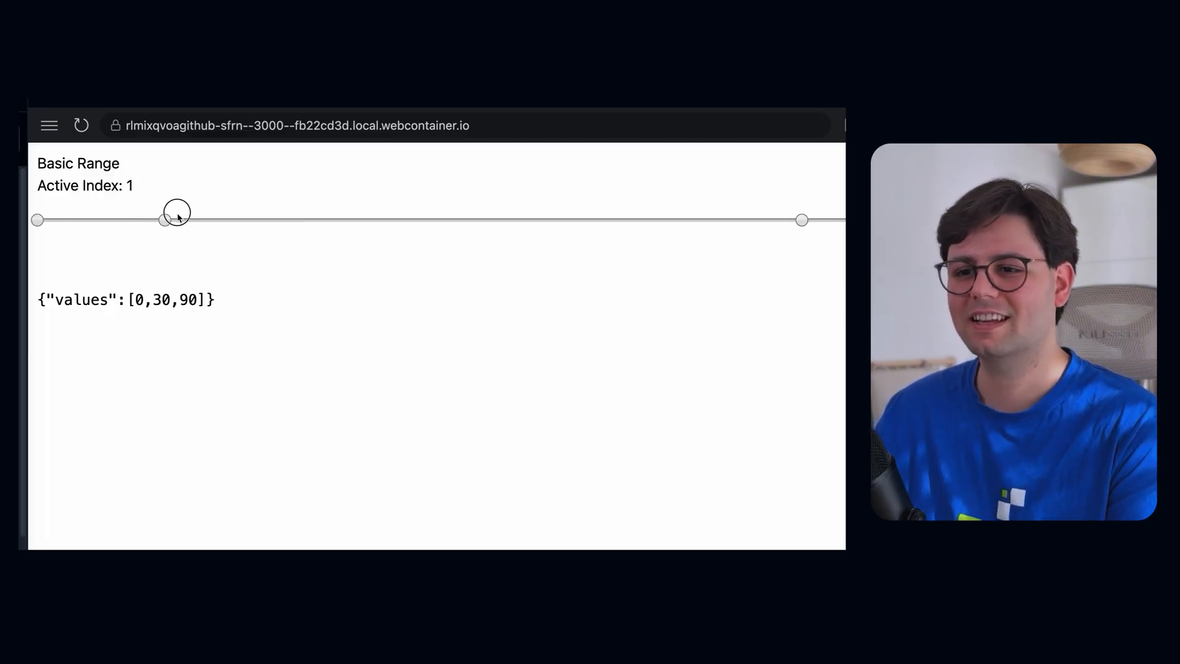
pyautogui.moveTo(166, 219); pyautogui.dragTo(123, 219)
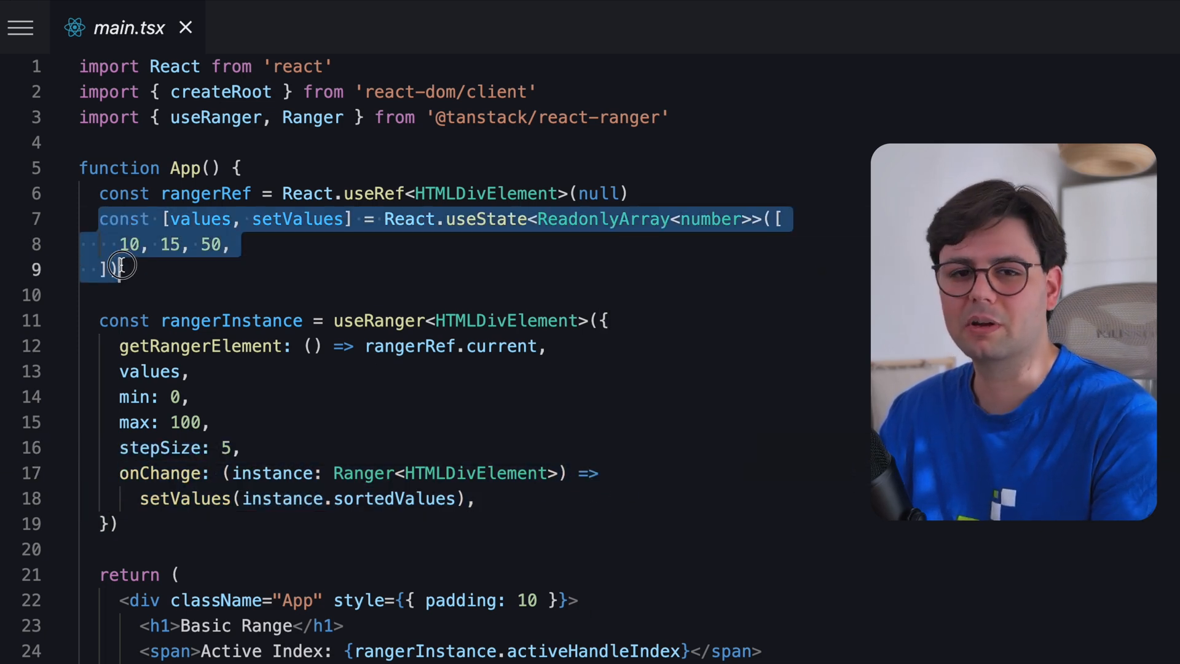
# - Scroll main.tsx through the useRanger setup with initial values 10, 15, 50 and the handle rendering
pyautogui.scroll(-3)
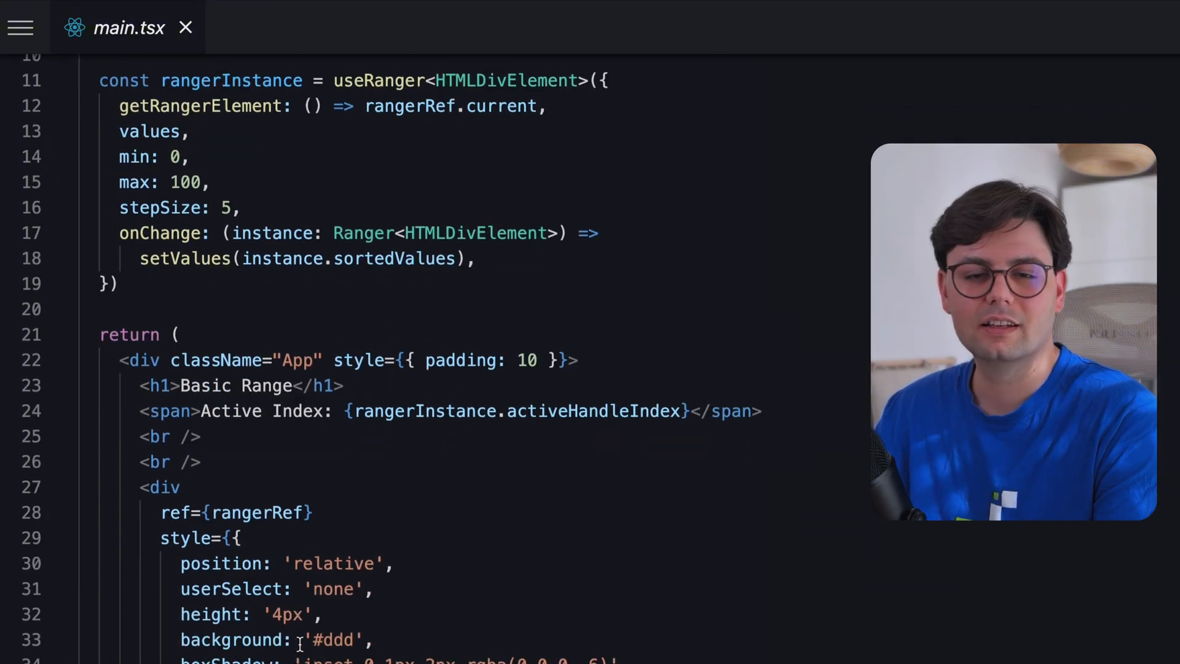
pyautogui.scroll(-3)
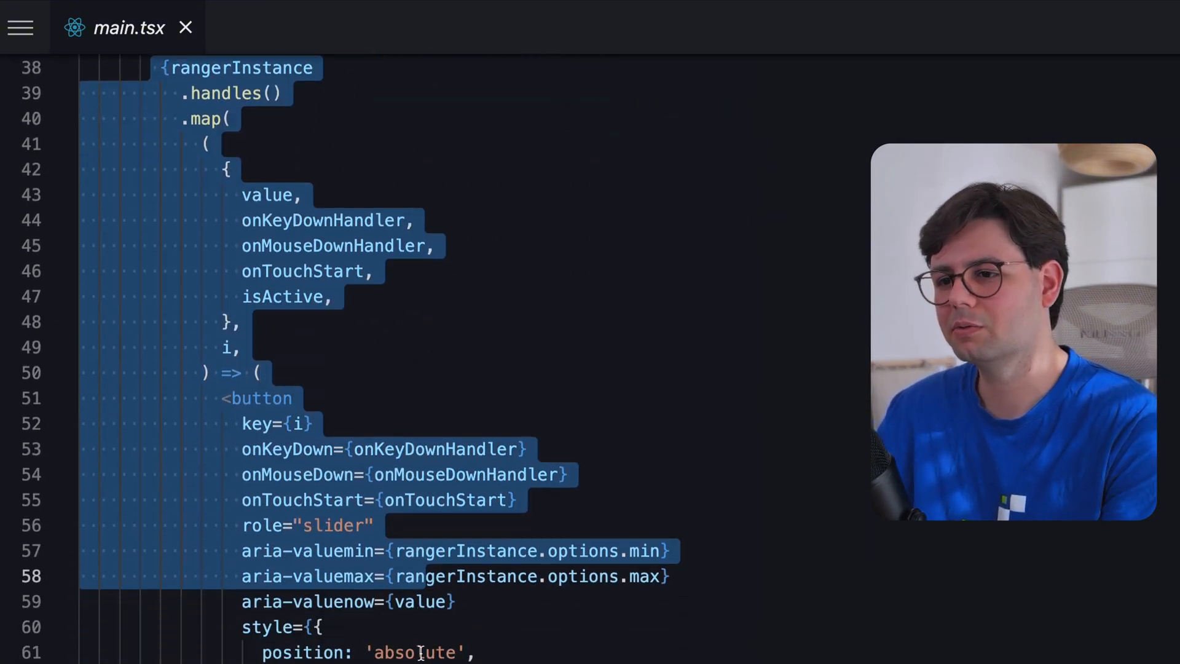
pyautogui.scroll(-3)
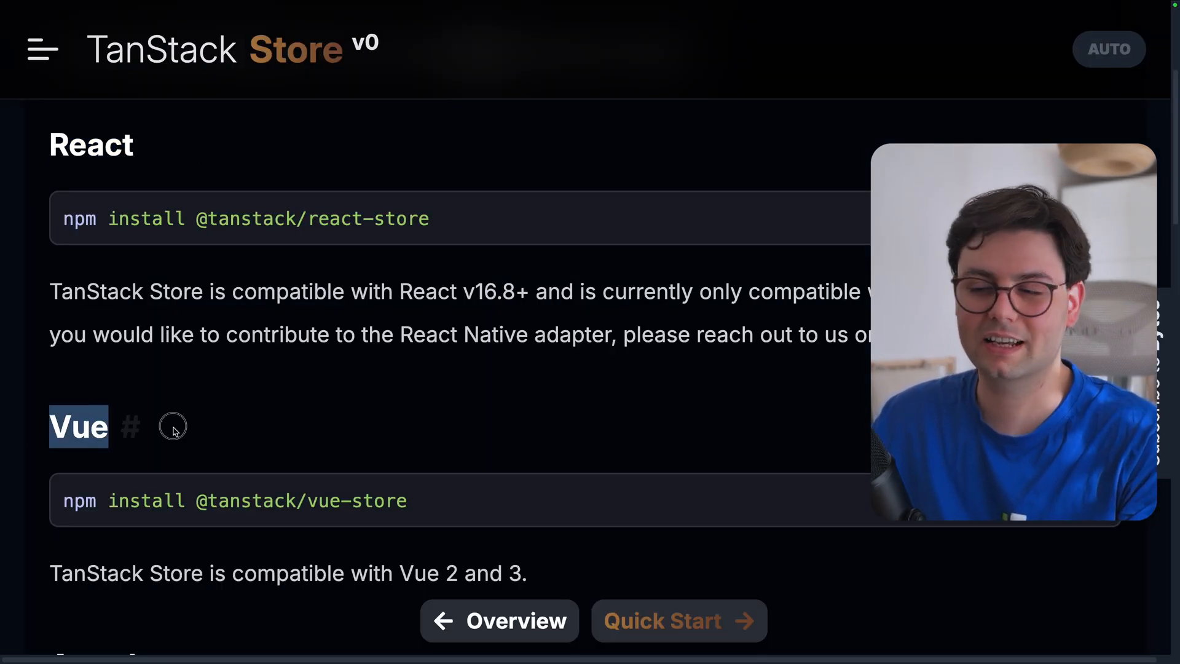
# - Scroll through the Store install commands for React, Vue, Angular, SolidJS and Svelte, then move on to the React quick start
pyautogui.scroll(-3)
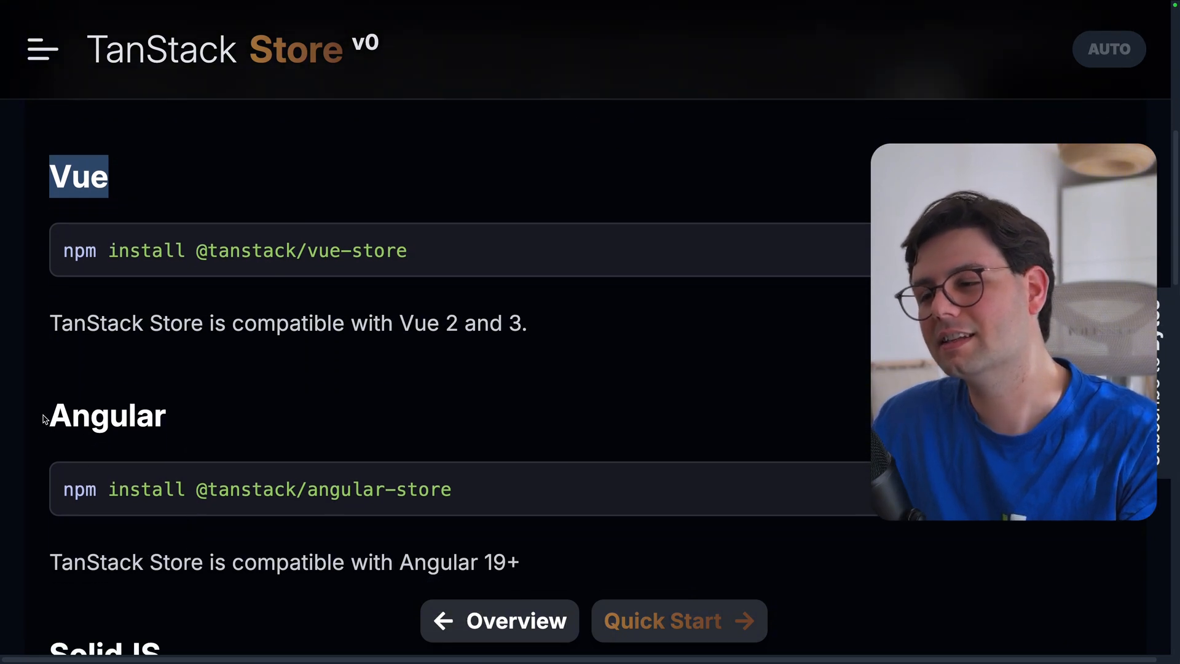
pyautogui.scroll(-3)
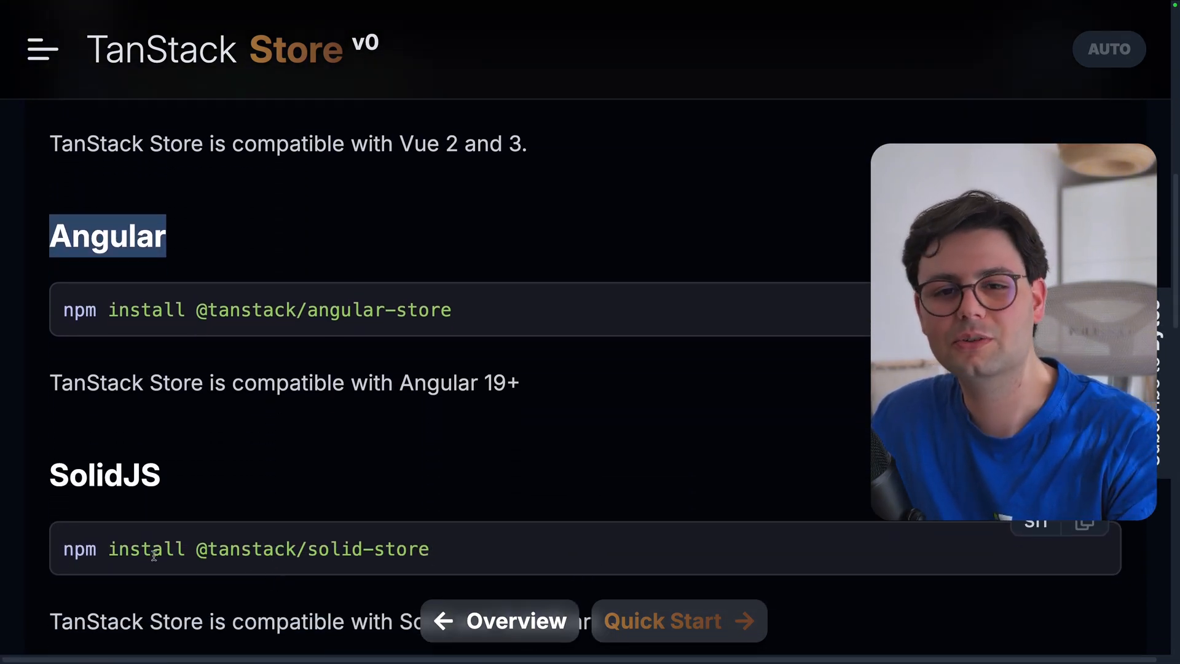
pyautogui.scroll(-3)
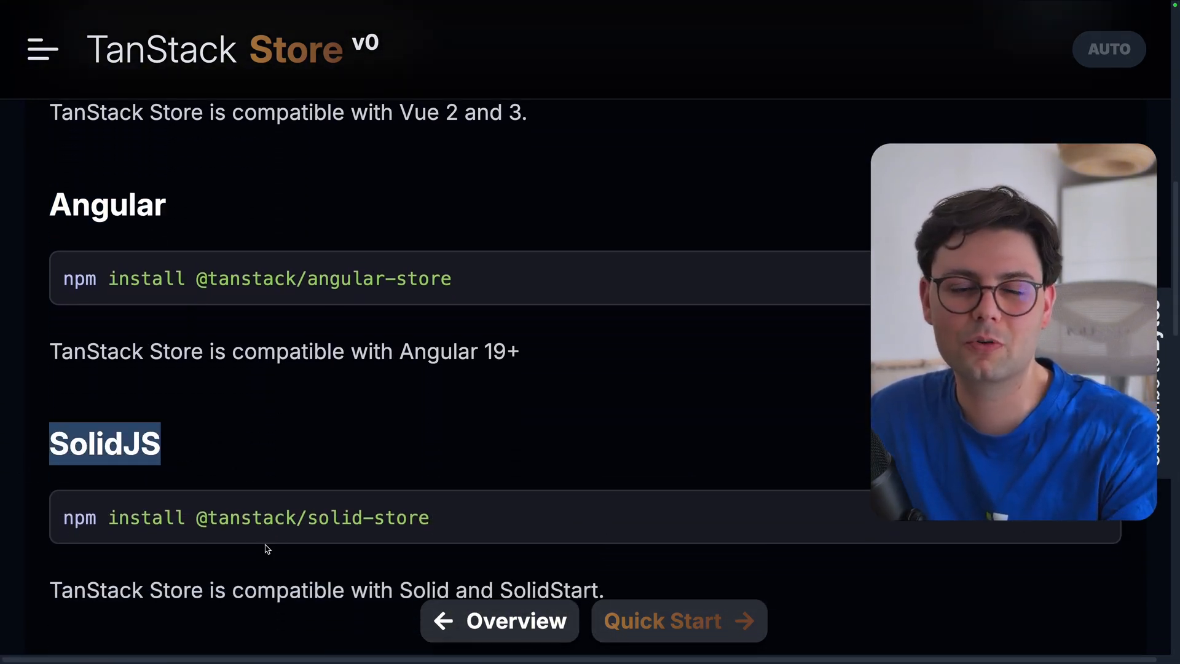
pyautogui.scroll(-3)
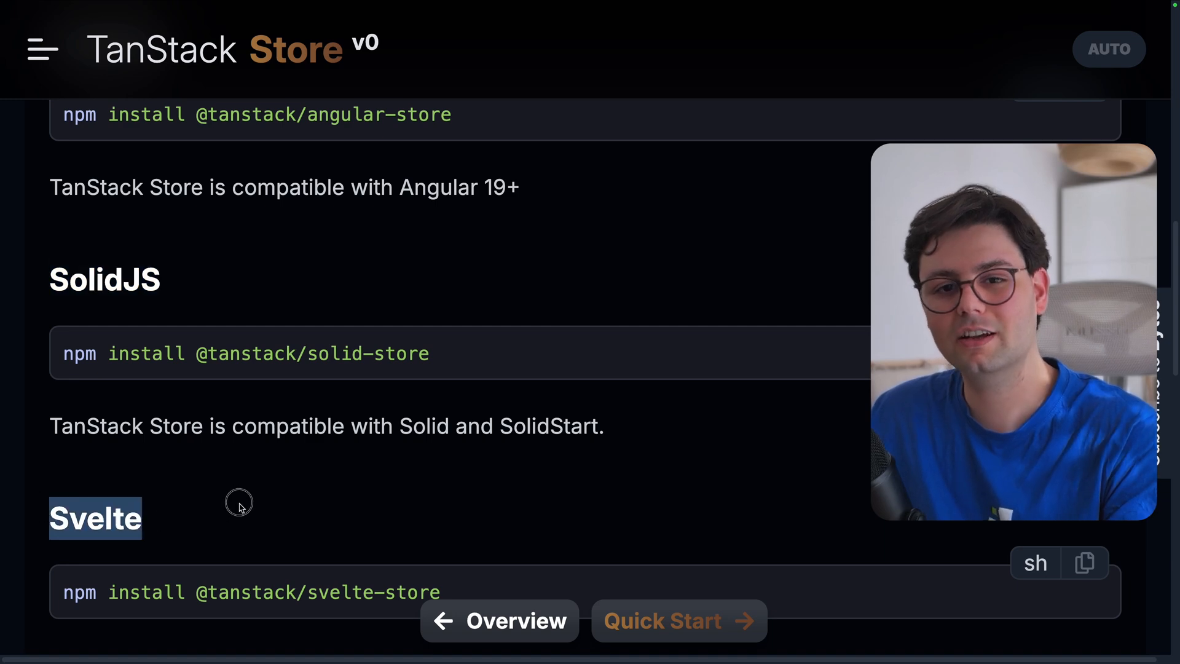
pyautogui.click(677, 620)
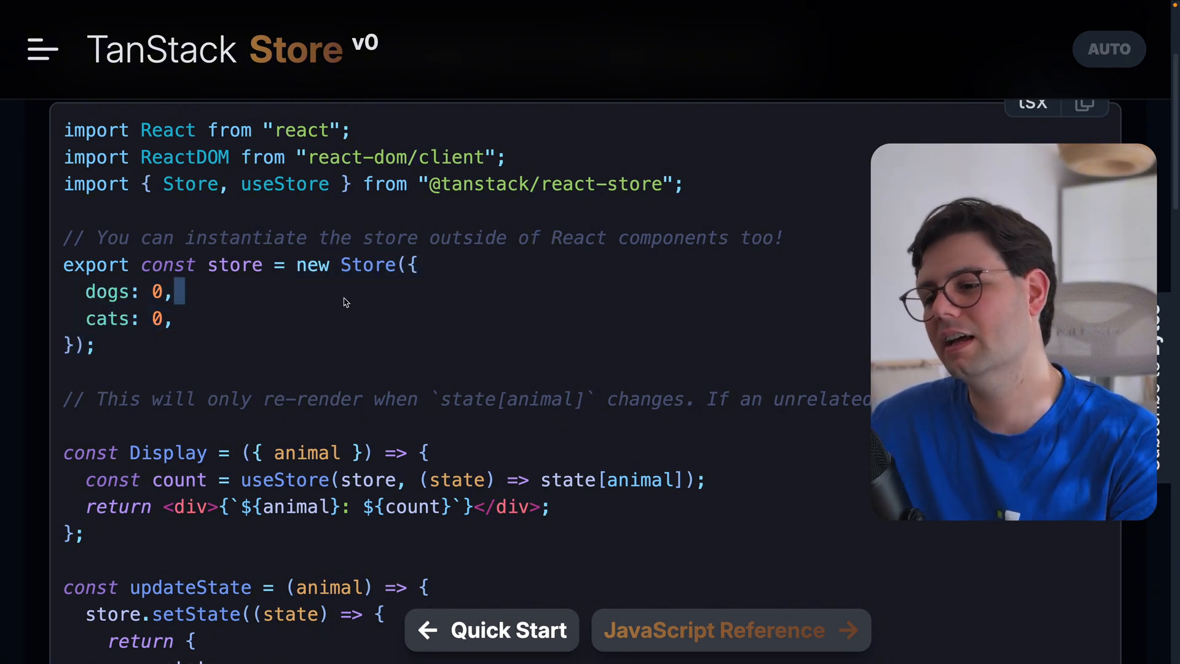
# - Scroll the dogs and cats store example to updateState and highlight the setState block returning the incremented count
pyautogui.scroll(-3)
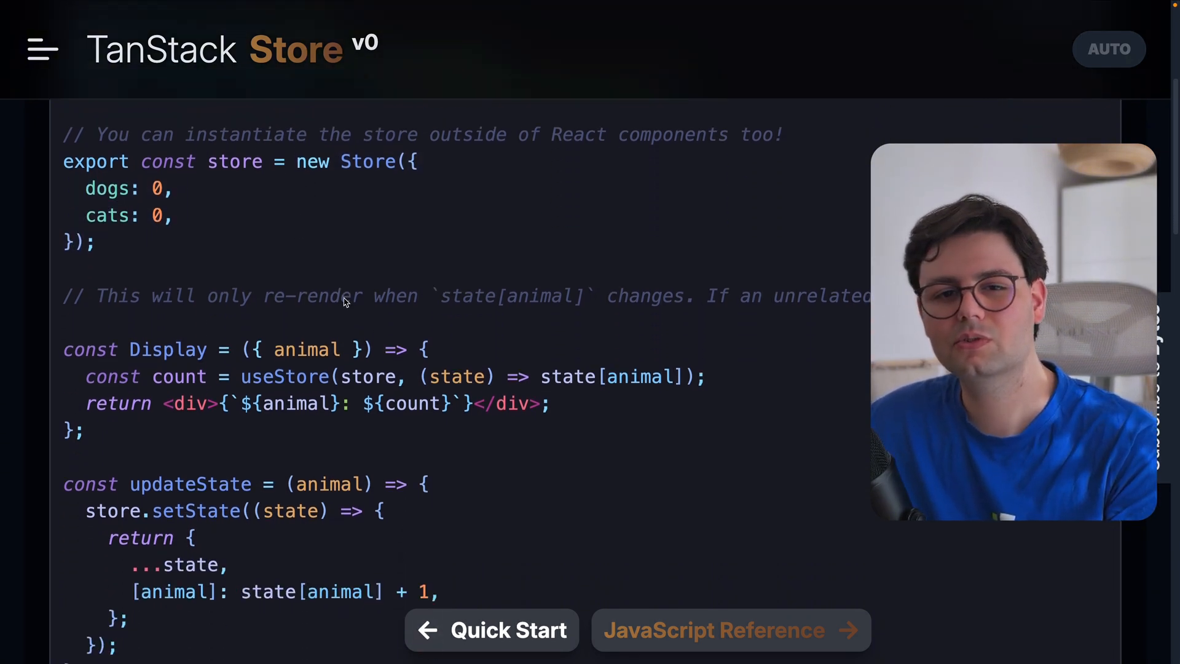
pyautogui.scroll(-3)
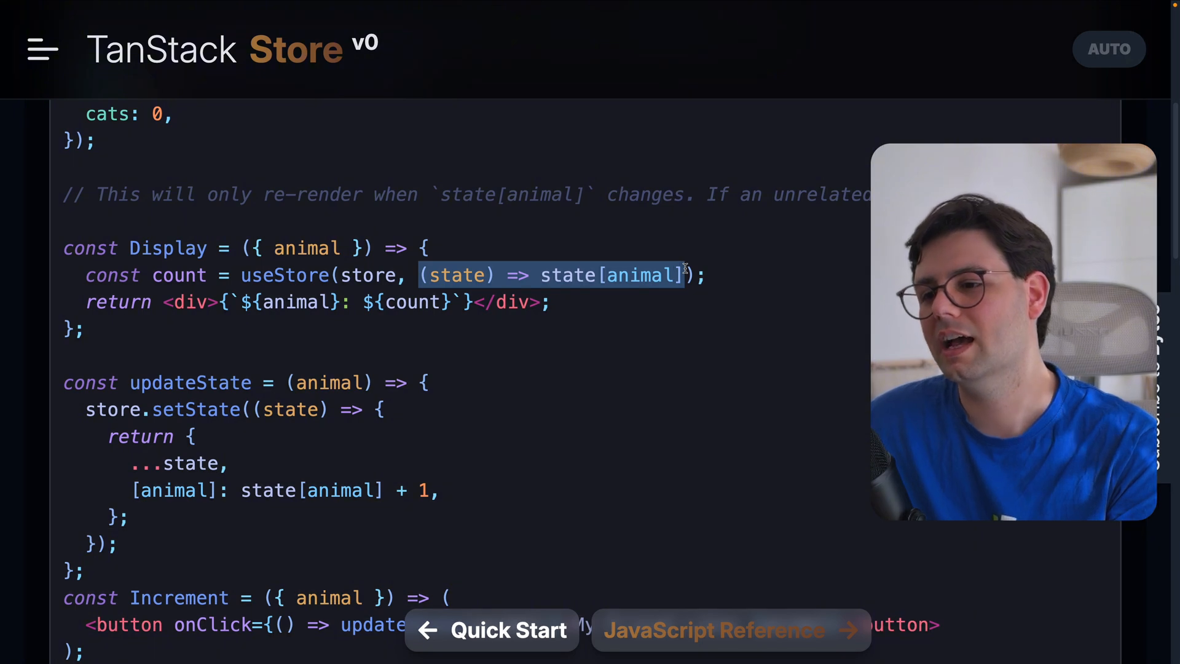
pyautogui.scroll(-3)
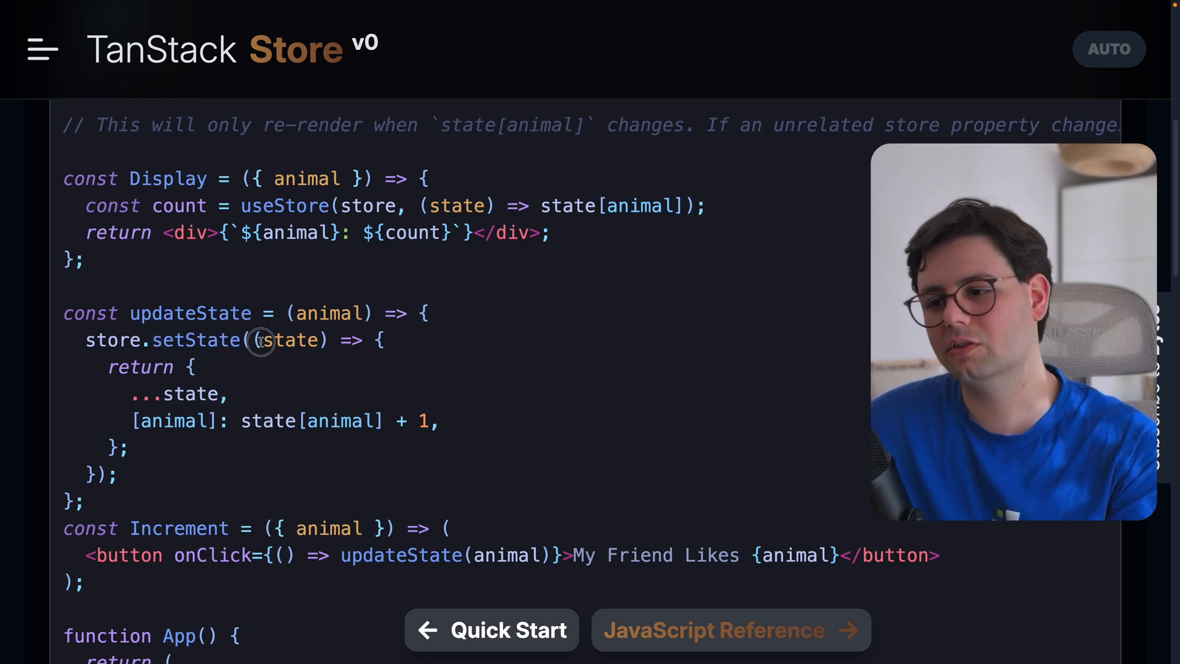
pyautogui.moveTo(259, 339); pyautogui.dragTo(113, 437)
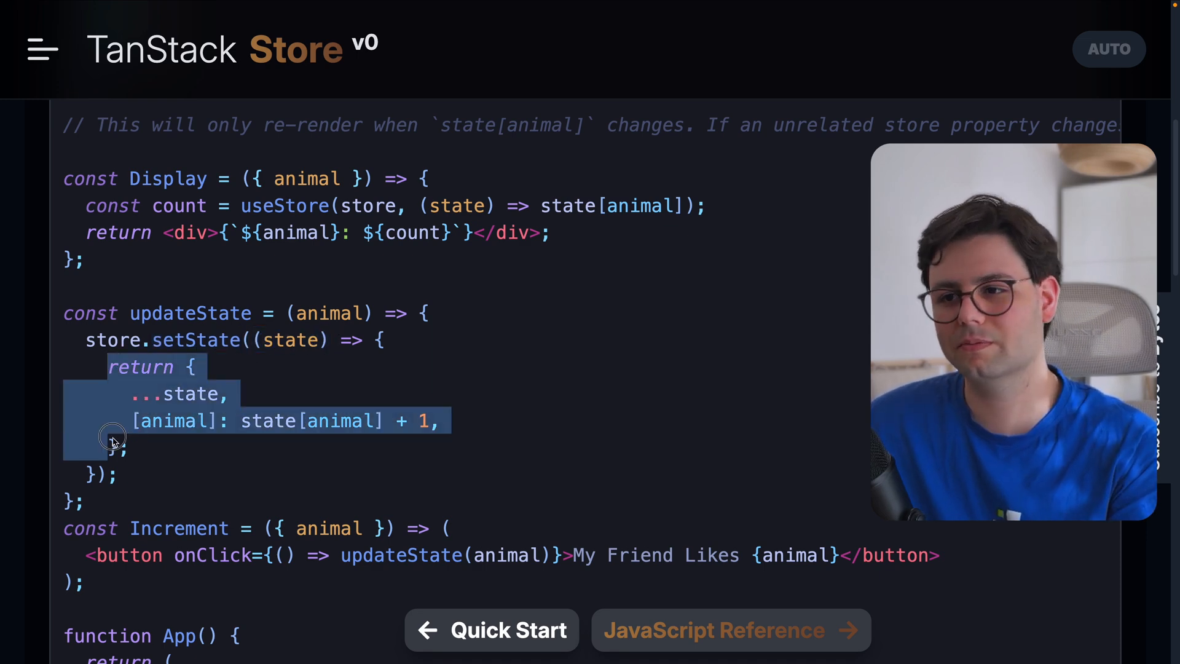